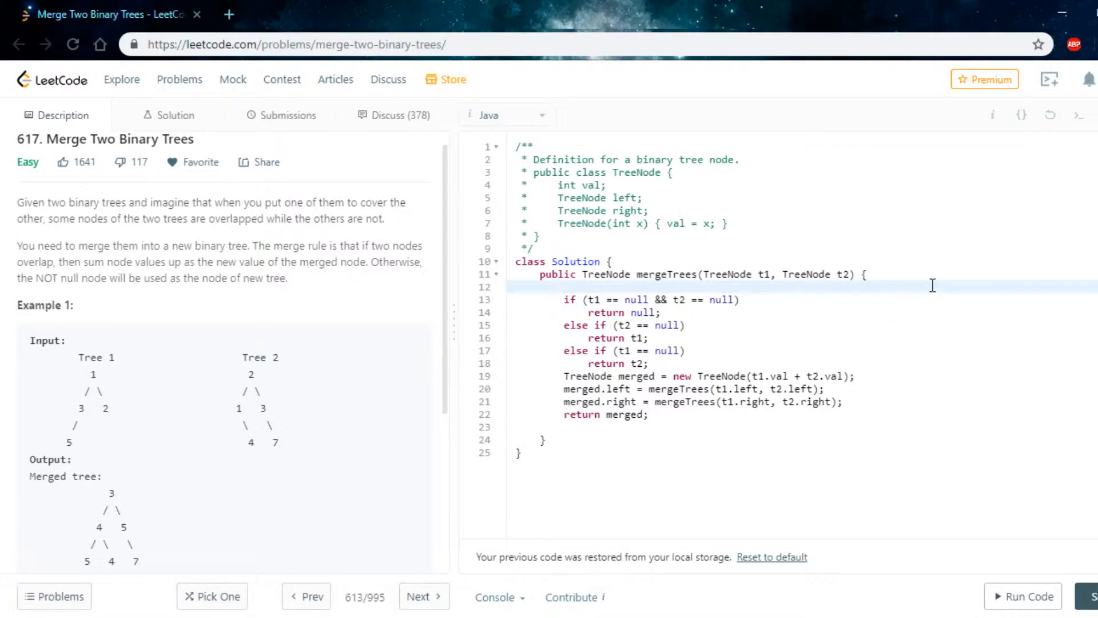
{"action": "mouse_move", "coordinate": [936, 292]}
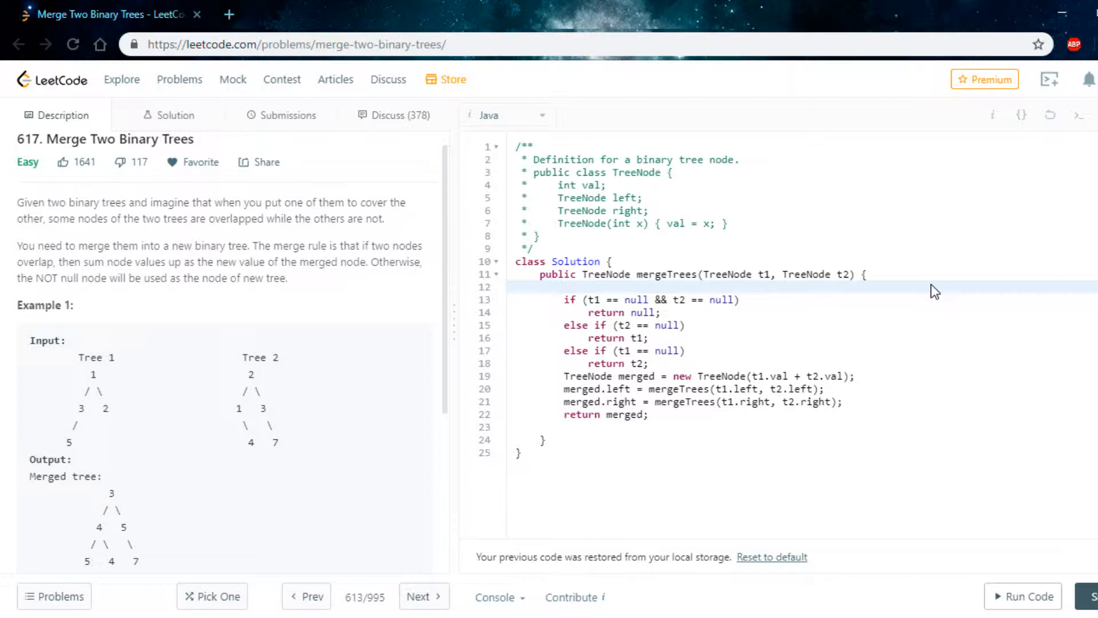
Draw pen circles around Tree 1 and Tree 2 in Example 1.
{"action": "left_click", "coordinate": [564, 287]}
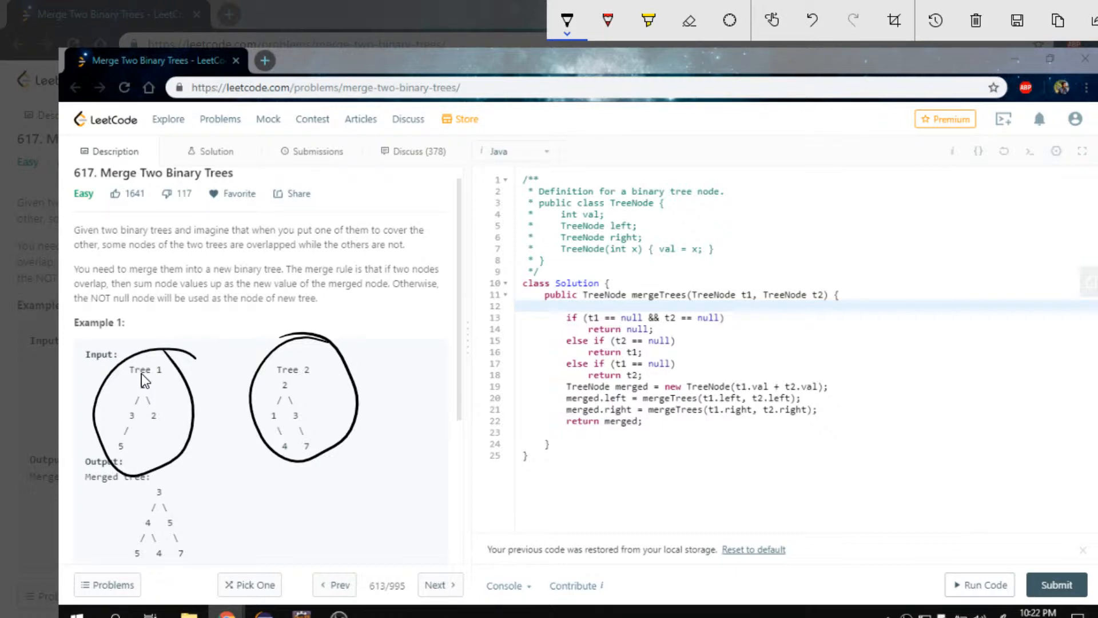
Sketch and circle merged nodes 3, 4, 5, 5, 4, 7 over the editor, then clear all marks.
{"action": "left_click_drag", "start_coordinate": [477, 252], "coordinate": [519, 294]}
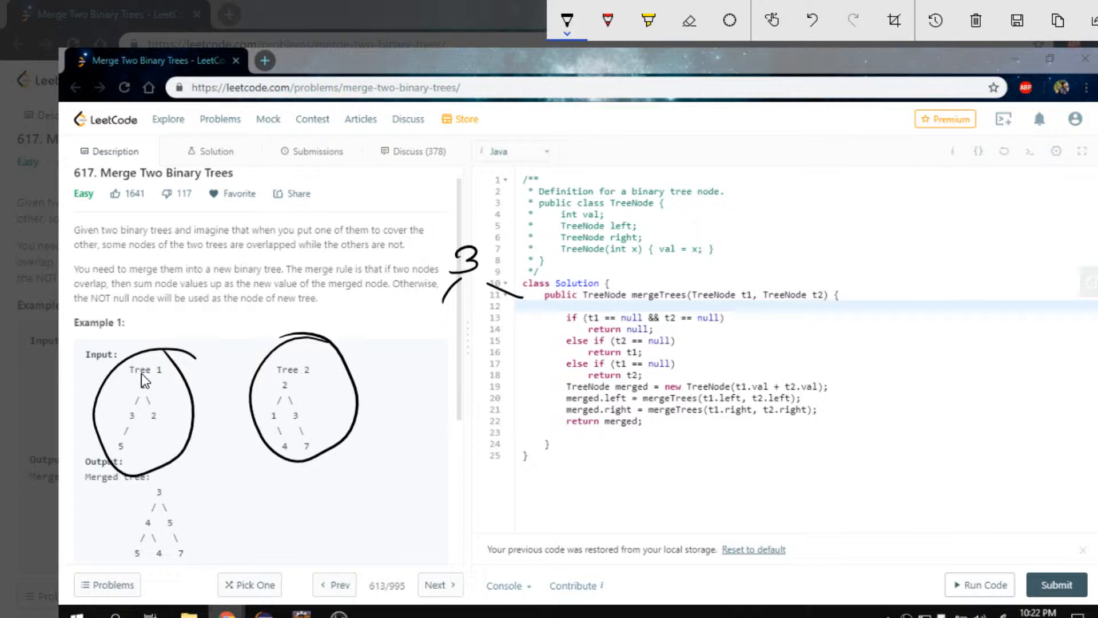
{"action": "left_click_drag", "start_coordinate": [413, 319], "coordinate": [423, 343]}
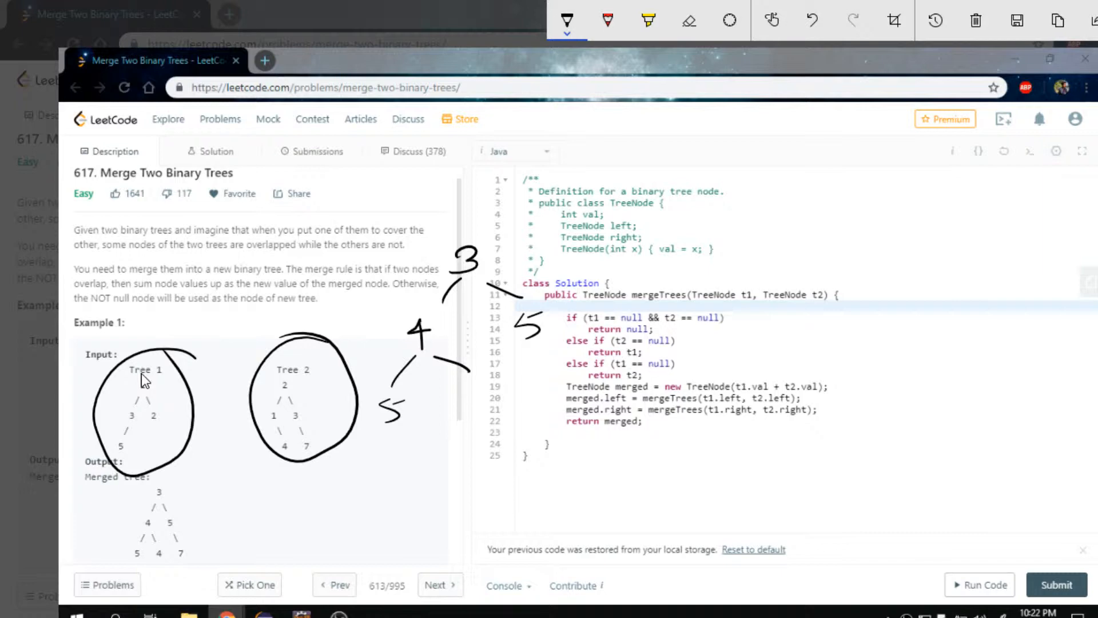
{"action": "left_click_drag", "start_coordinate": [477, 382], "coordinate": [490, 413]}
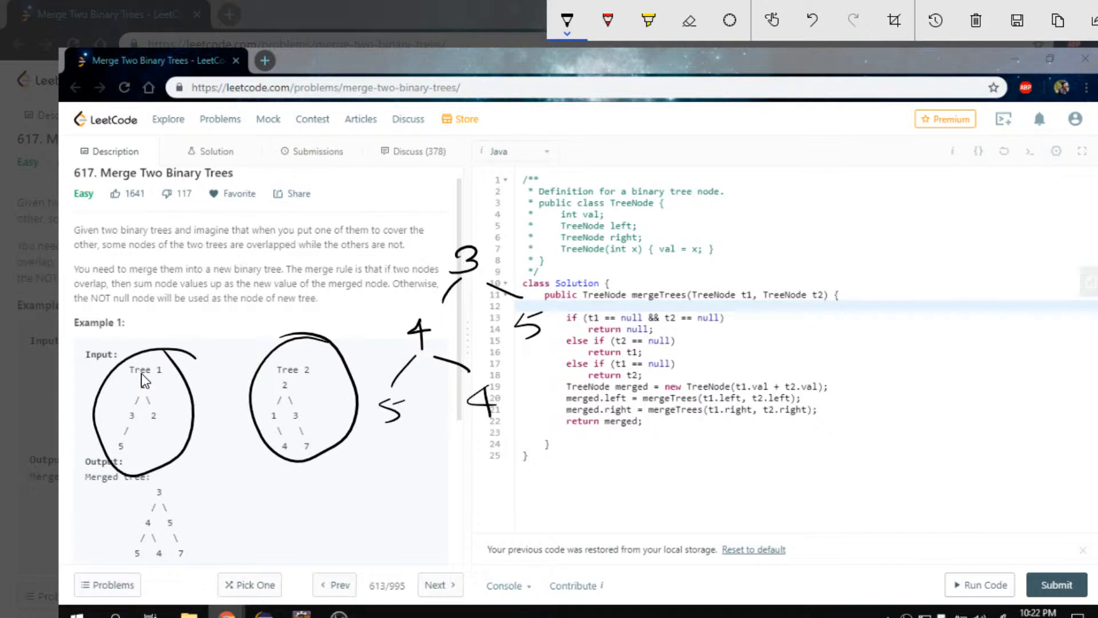
{"action": "left_click_drag", "start_coordinate": [543, 339], "coordinate": [584, 368]}
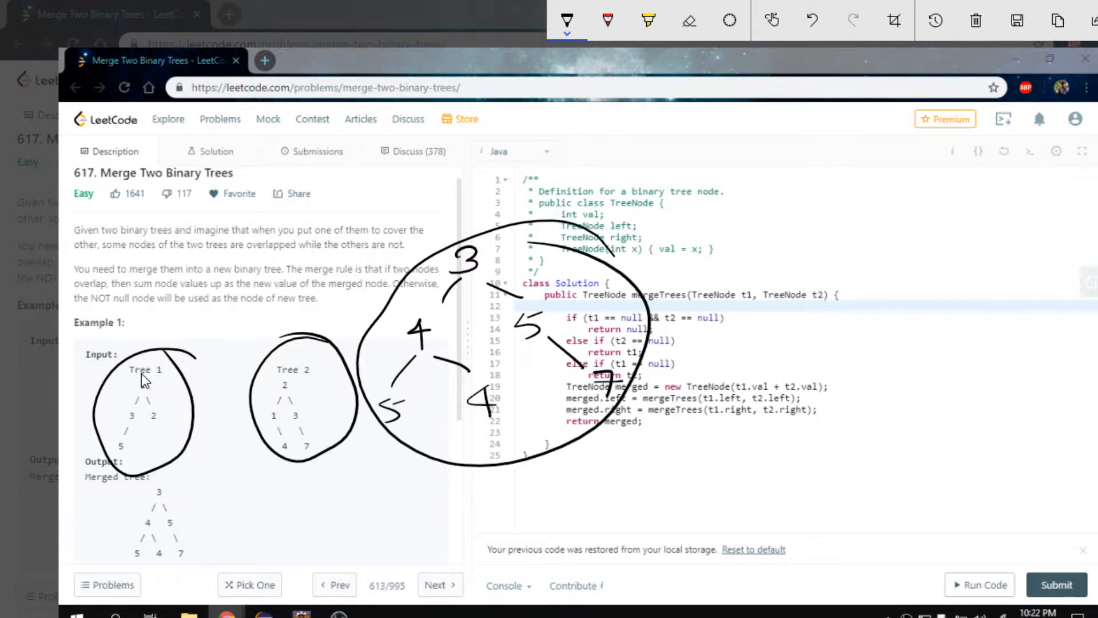
{"action": "left_click", "coordinate": [974, 19]}
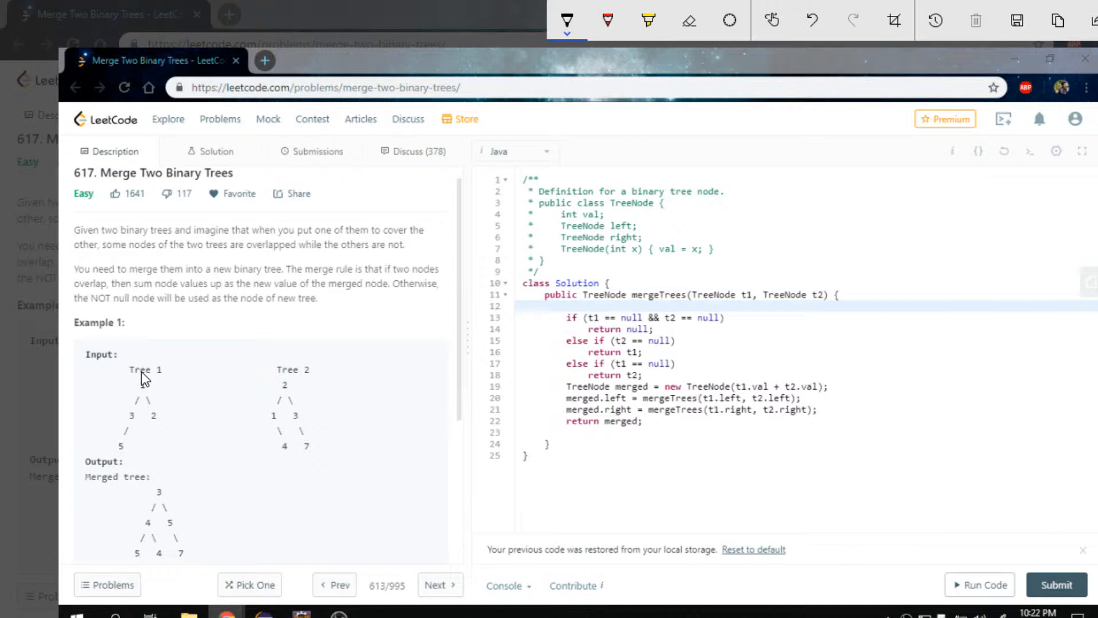
{"action": "left_click_drag", "start_coordinate": [77, 410], "coordinate": [119, 389]}
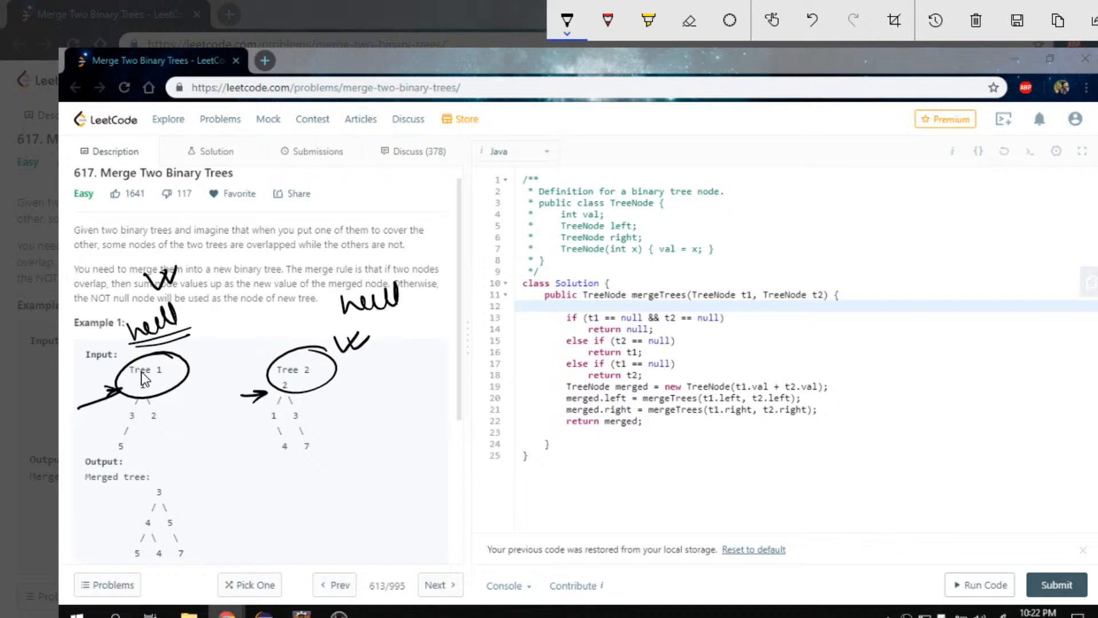
{"action": "left_click_drag", "start_coordinate": [508, 330], "coordinate": [553, 326]}
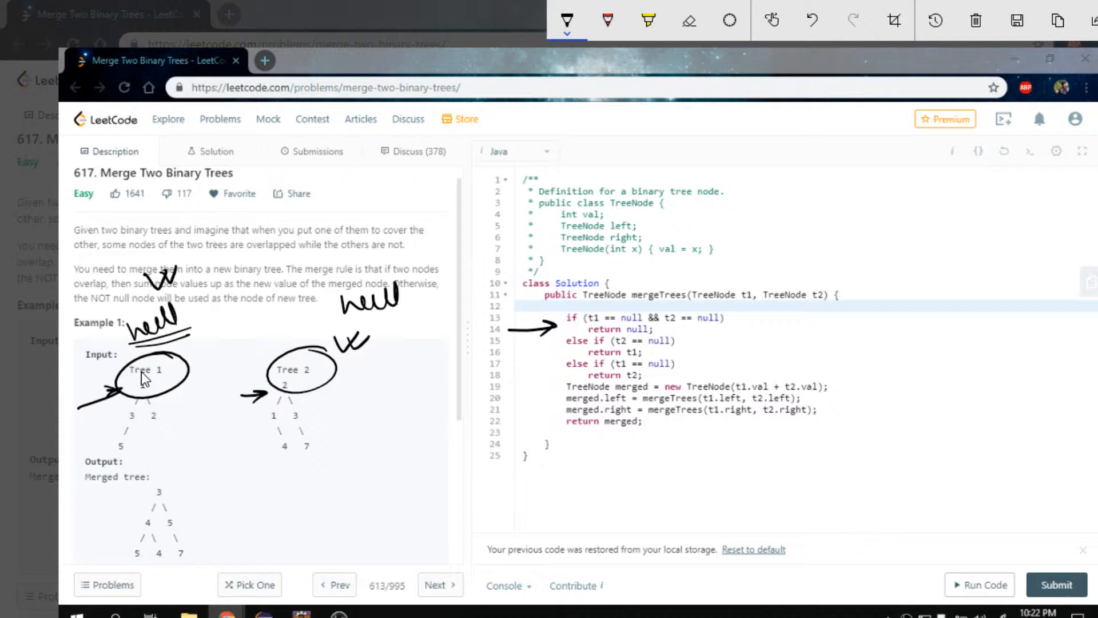
{"action": "left_click_drag", "start_coordinate": [522, 352], "coordinate": [561, 352]}
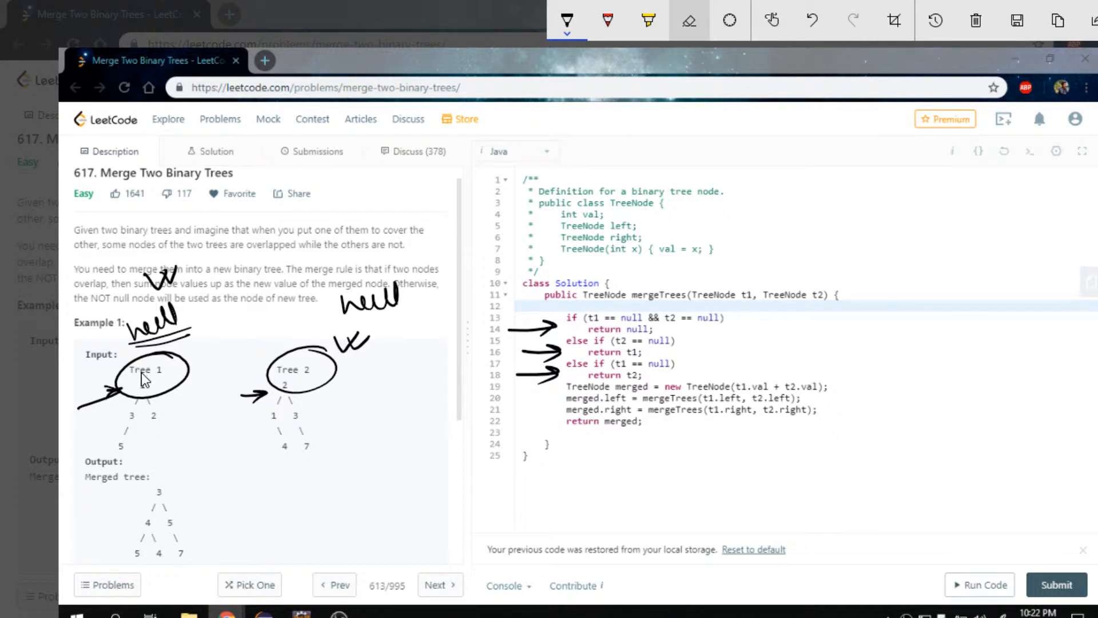
{"action": "left_click", "coordinate": [689, 20]}
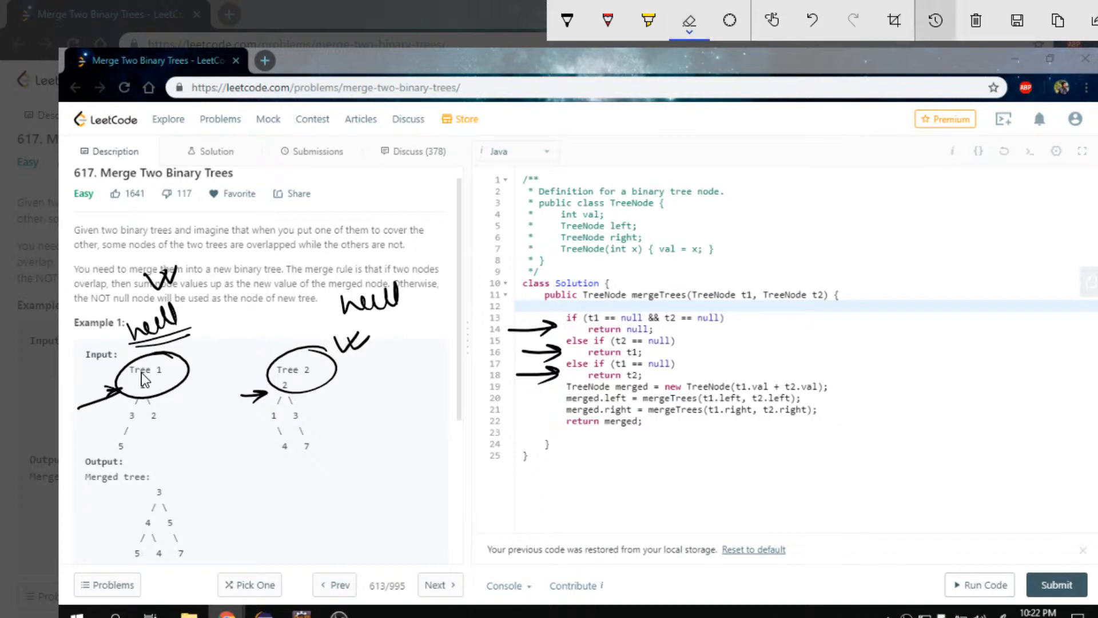
{"action": "left_click", "coordinate": [976, 19]}
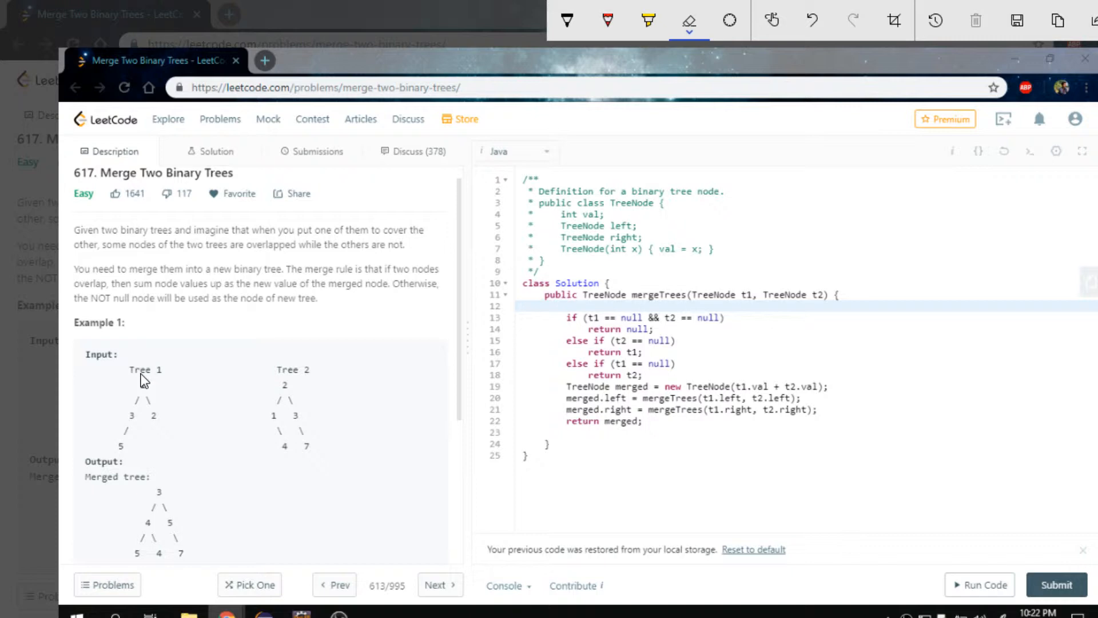
With the pen, mark the t1.val + t2.val sum and arrow the left recursive call.
{"action": "left_click", "coordinate": [567, 19]}
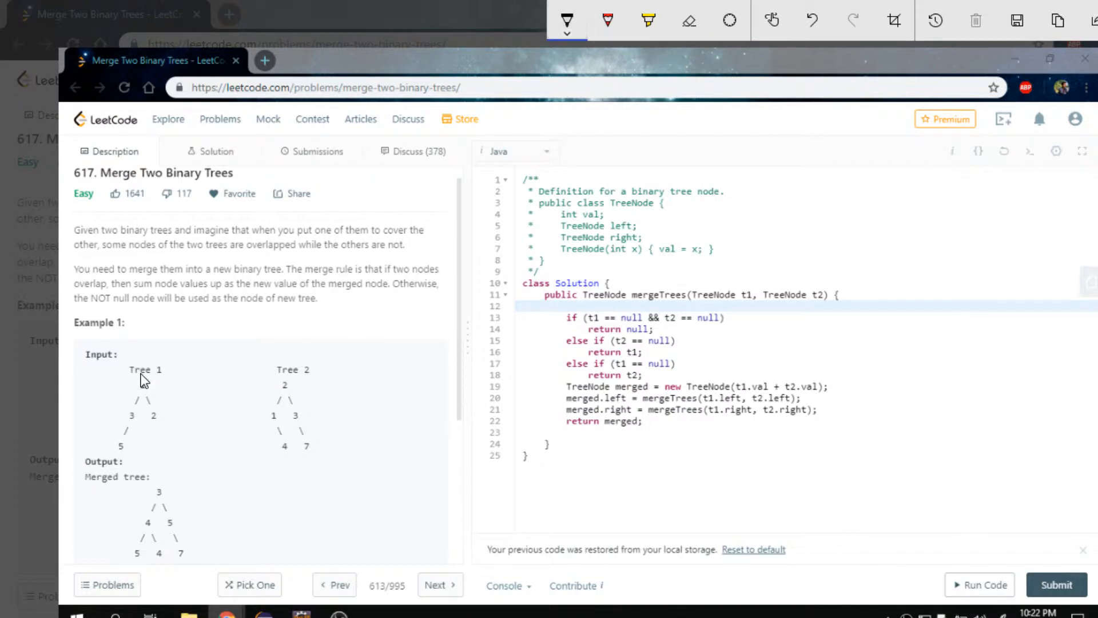
{"action": "left_click_drag", "start_coordinate": [749, 381], "coordinate": [809, 368]}
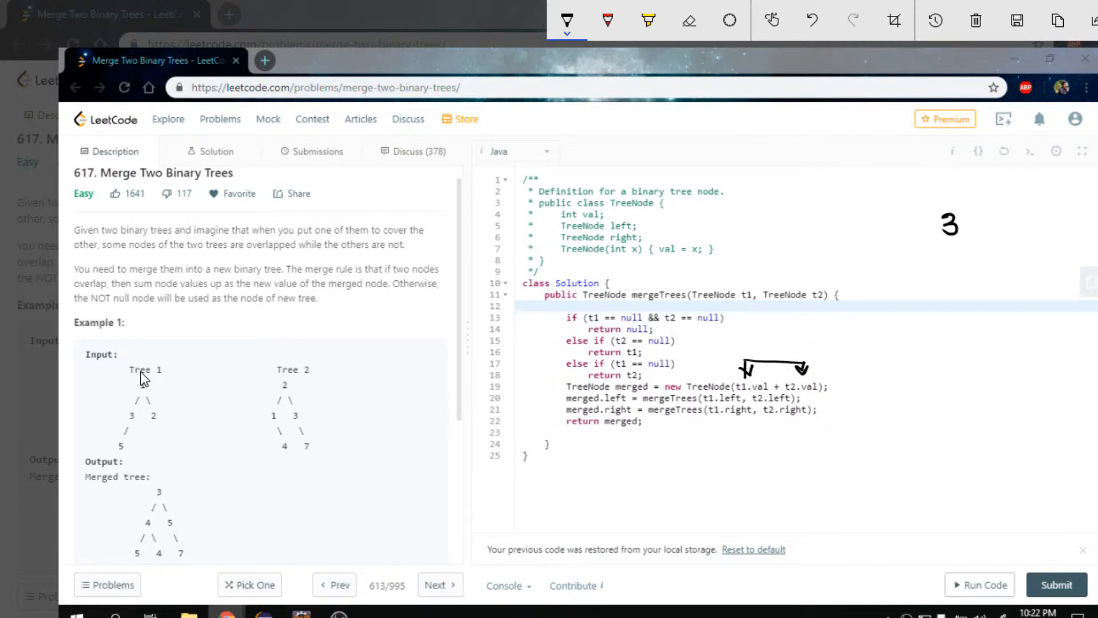
{"action": "left_click_drag", "start_coordinate": [518, 408], "coordinate": [561, 403]}
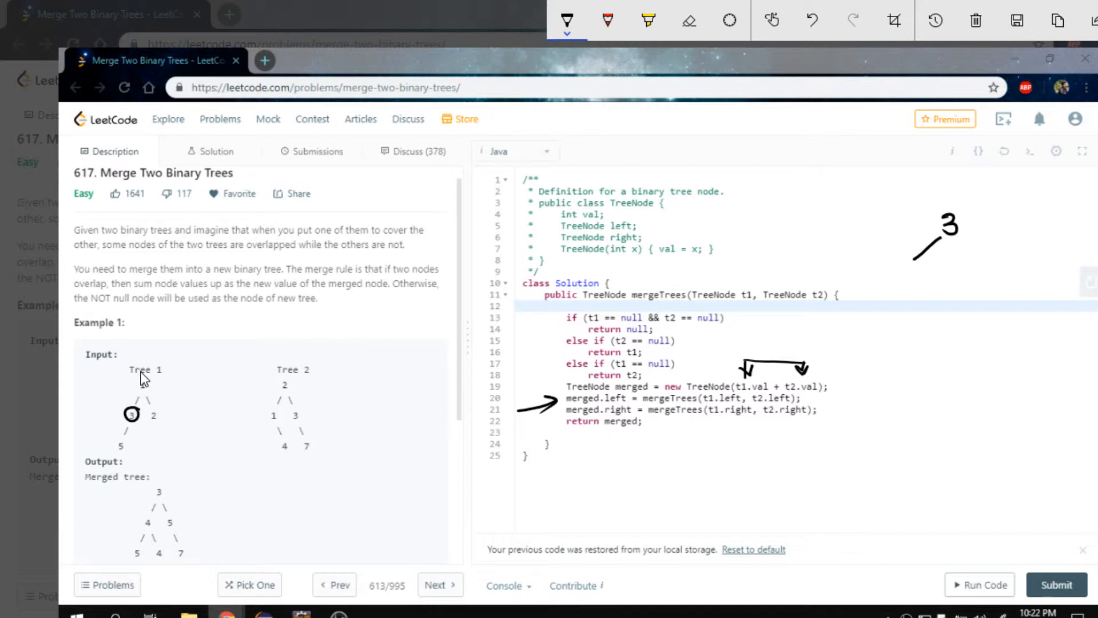
Hand-write merge.left/right = mergeTree(...) calls, circle the child nodes, and write return merge.
{"action": "left_click_drag", "start_coordinate": [266, 406], "coordinate": [284, 420]}
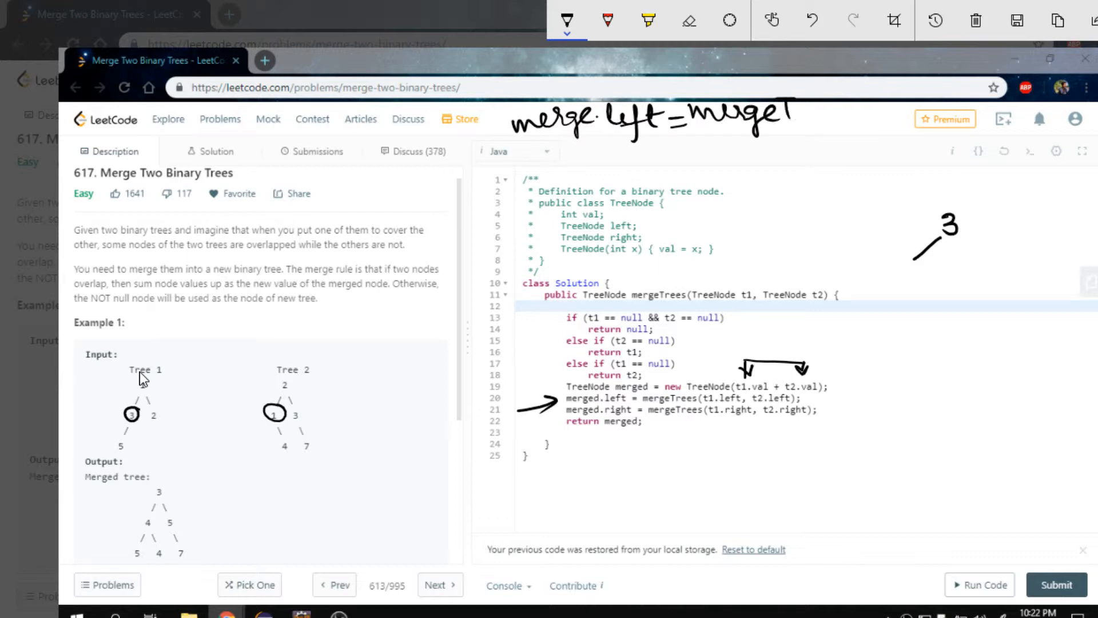
{"action": "left_click_drag", "start_coordinate": [784, 116], "coordinate": [869, 123]}
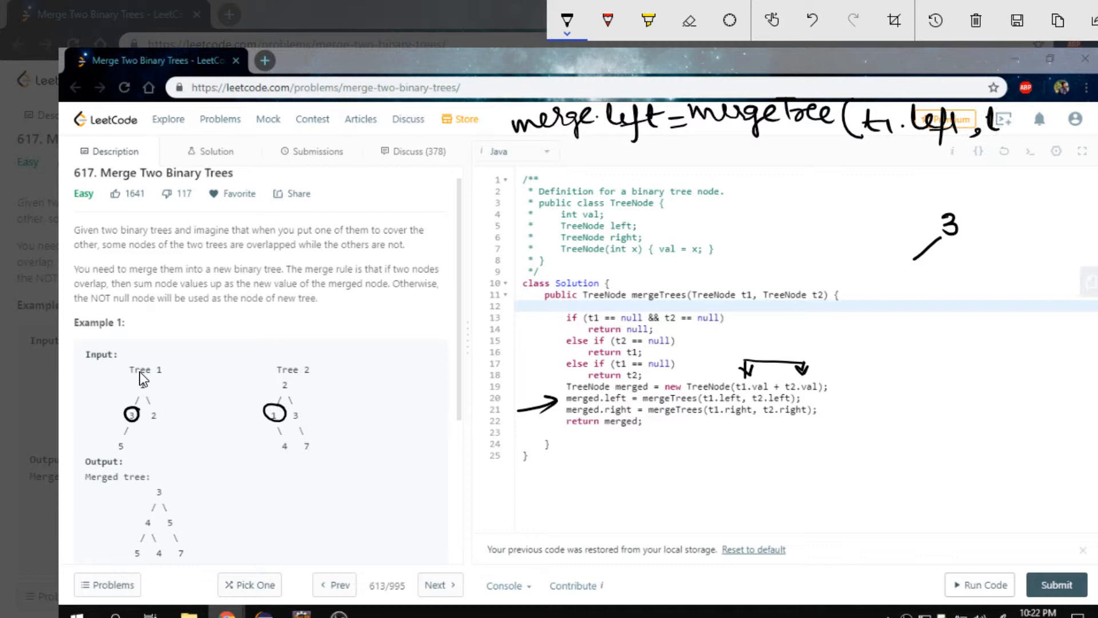
{"action": "type", "text": "t2.le"}
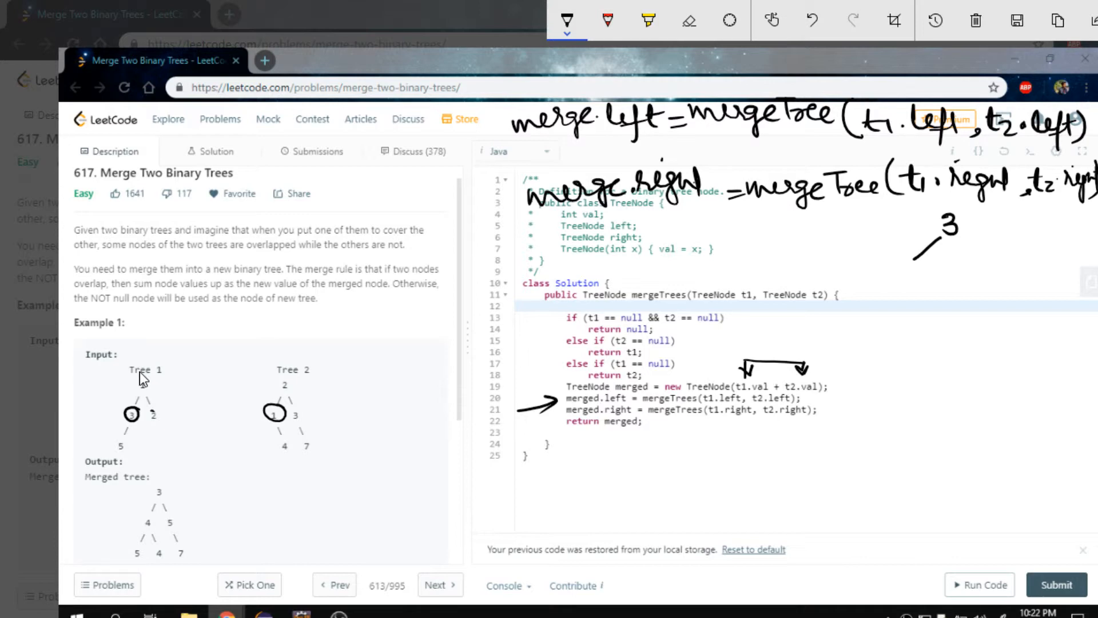
{"action": "left_click_drag", "start_coordinate": [147, 402], "coordinate": [161, 420]}
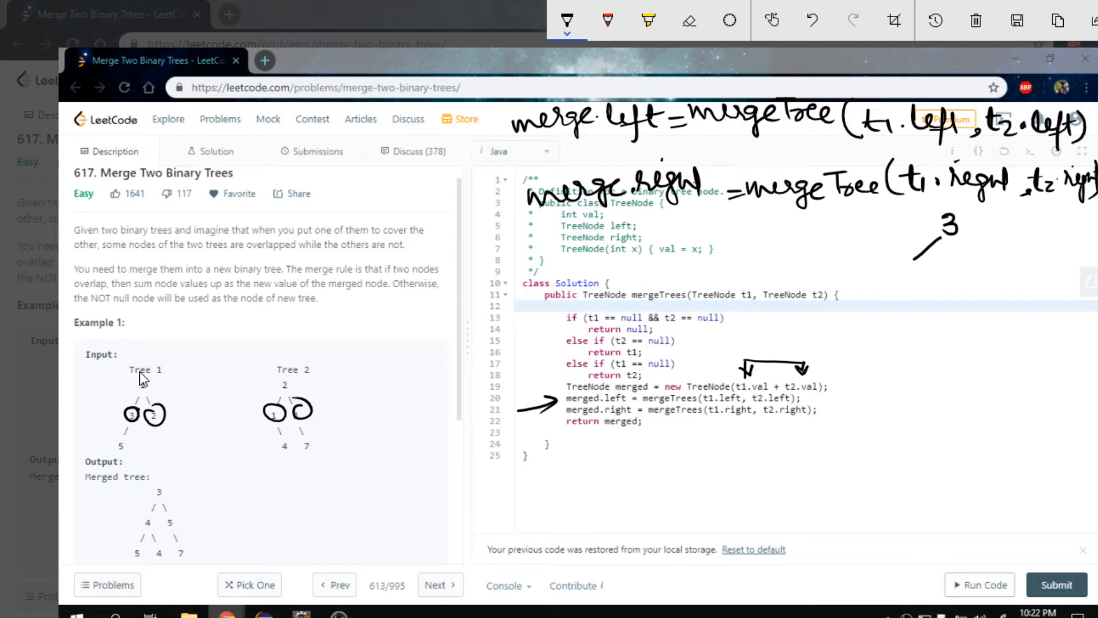
{"action": "left_click_drag", "start_coordinate": [546, 263], "coordinate": [609, 262]}
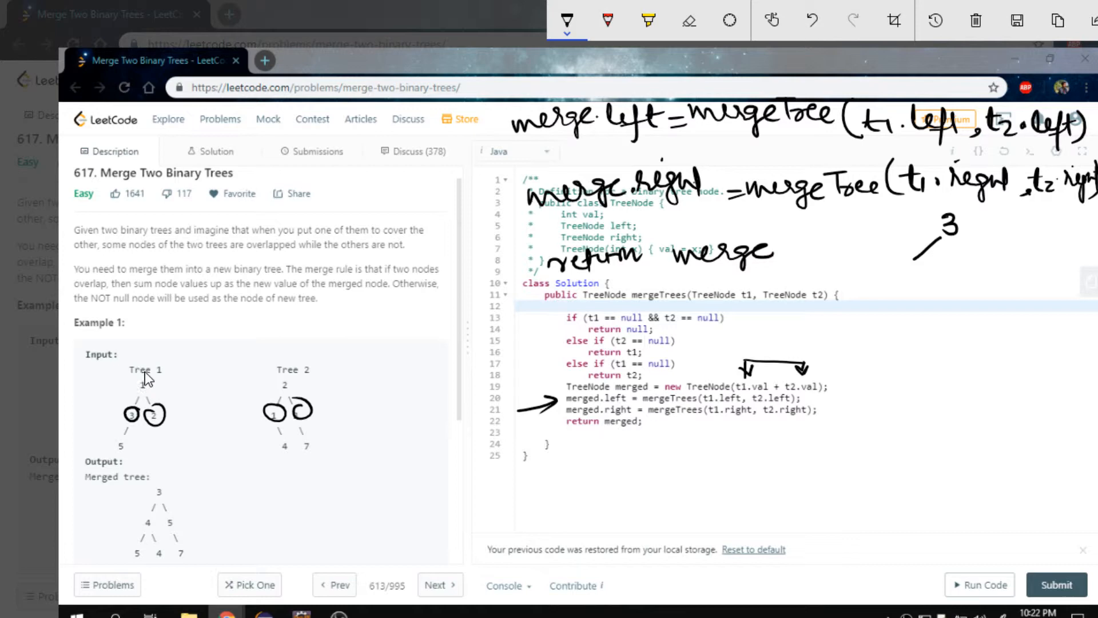
{"action": "mouse_move", "coordinate": [147, 378]}
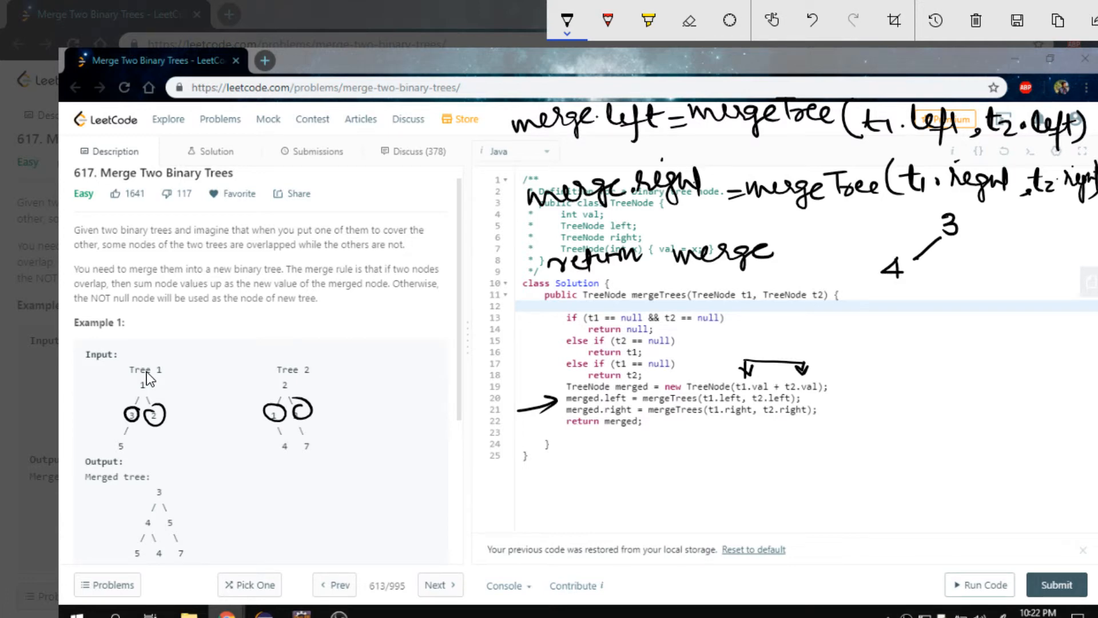
Draw and circle the merged tree (3; 4, 4; 5, 4, 7), then underline the closing brace.
{"action": "left_click_drag", "start_coordinate": [869, 287], "coordinate": [907, 259]}
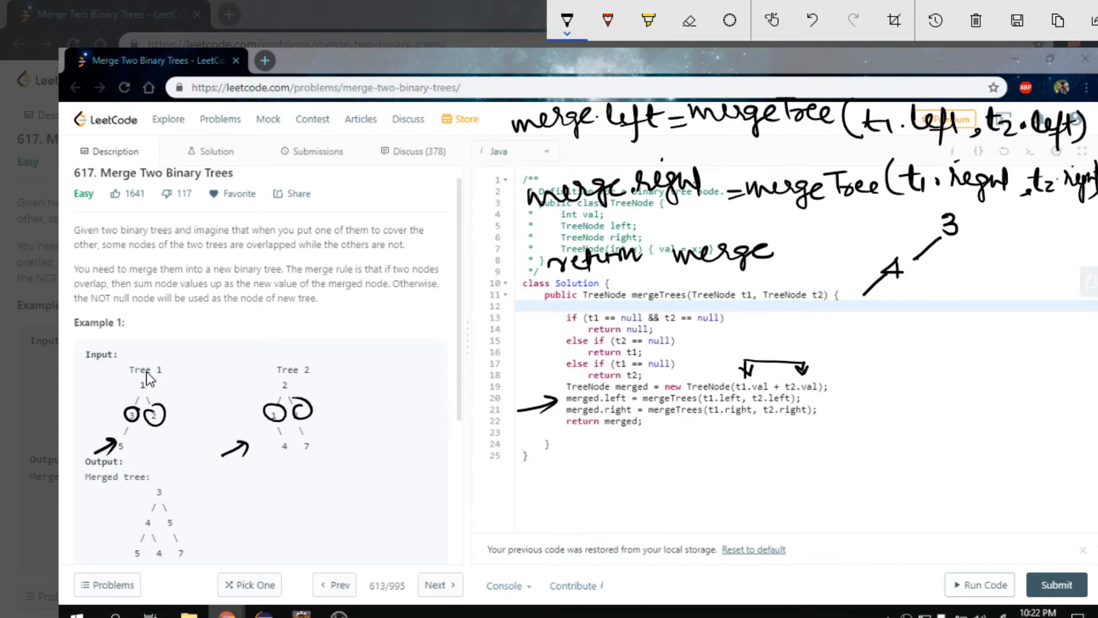
{"action": "left_click_drag", "start_coordinate": [123, 445], "coordinate": [112, 449]}
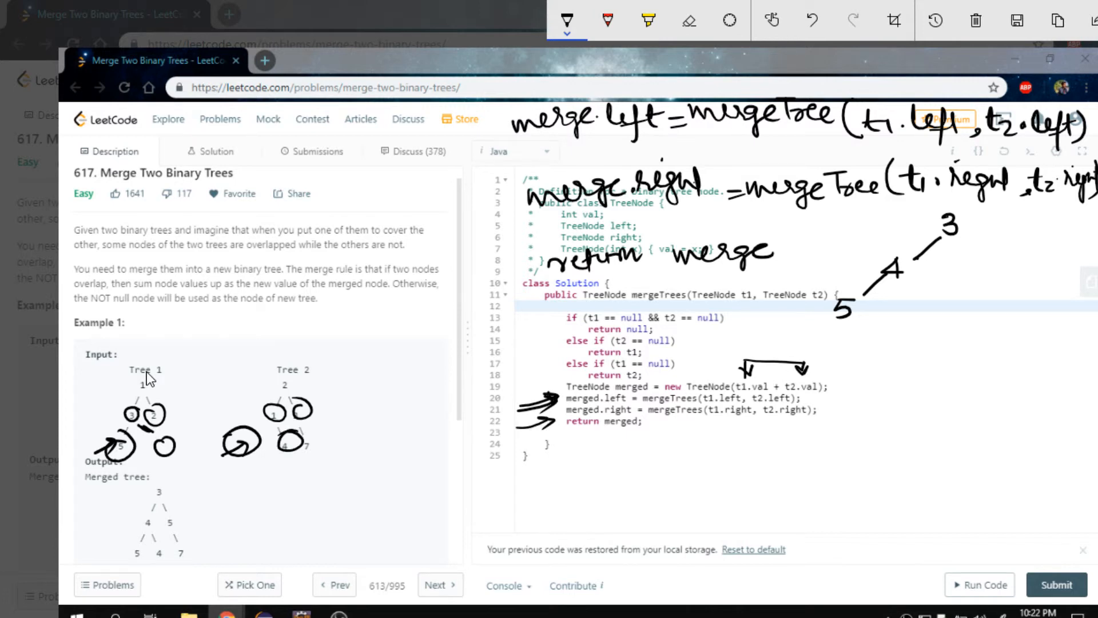
{"action": "left_click_drag", "start_coordinate": [904, 287], "coordinate": [932, 322]}
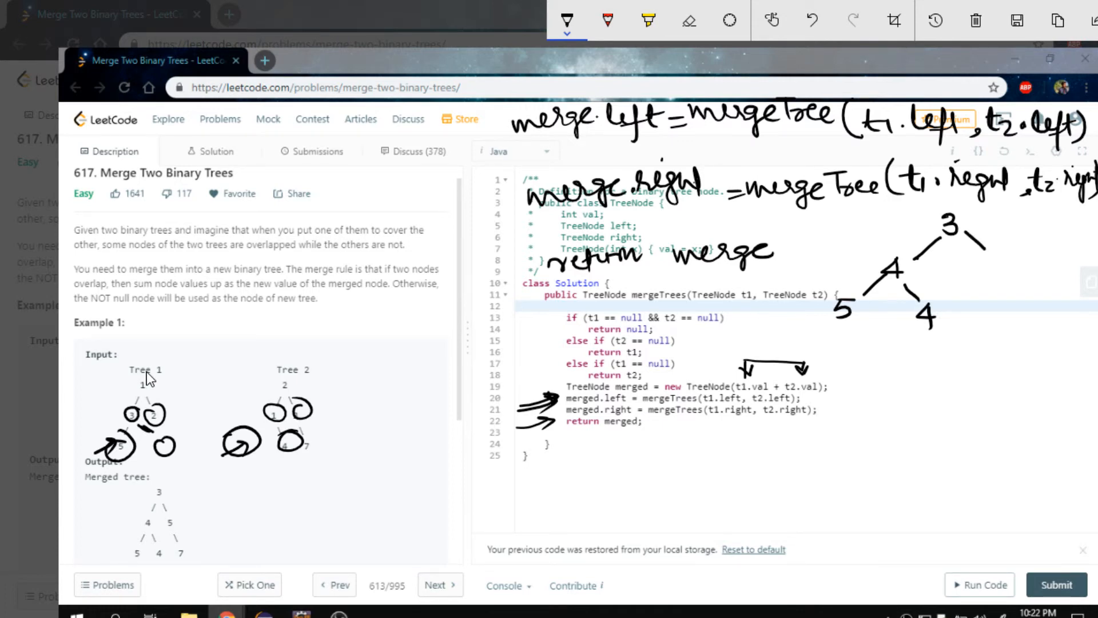
{"action": "left_click_drag", "start_coordinate": [140, 420], "coordinate": [182, 389]}
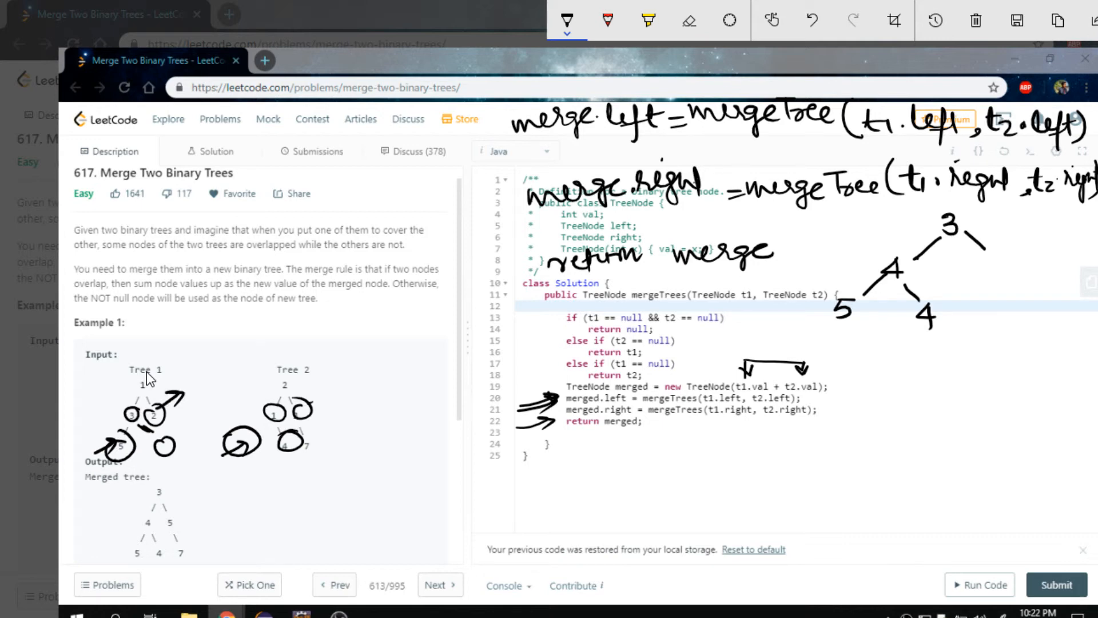
{"action": "left_click_drag", "start_coordinate": [308, 417], "coordinate": [340, 385]}
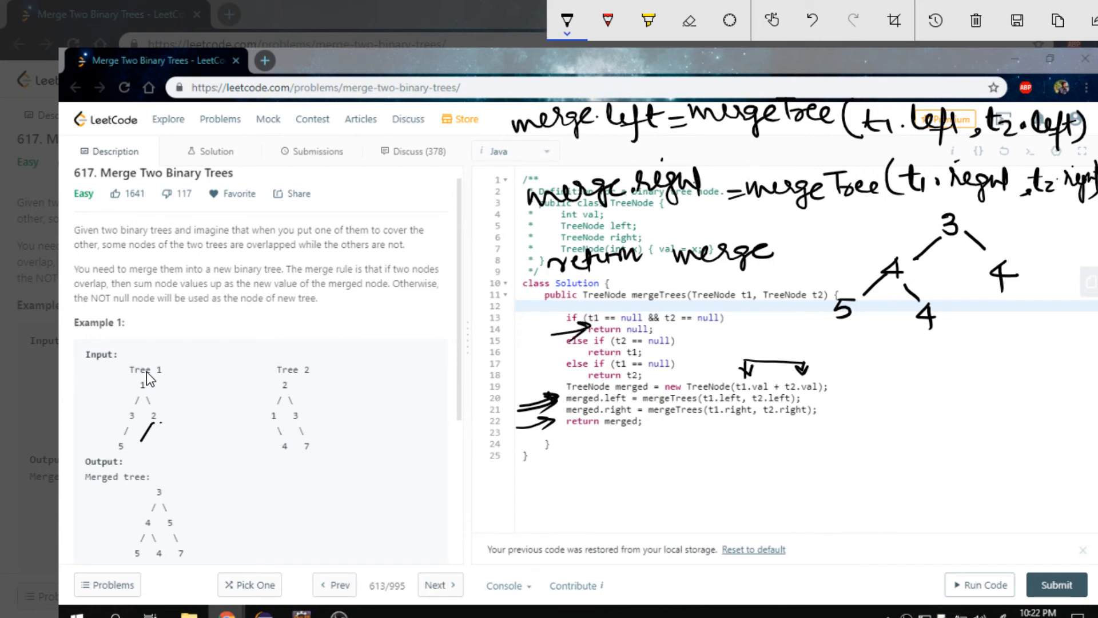
{"action": "left_click_drag", "start_coordinate": [156, 428], "coordinate": [182, 421]}
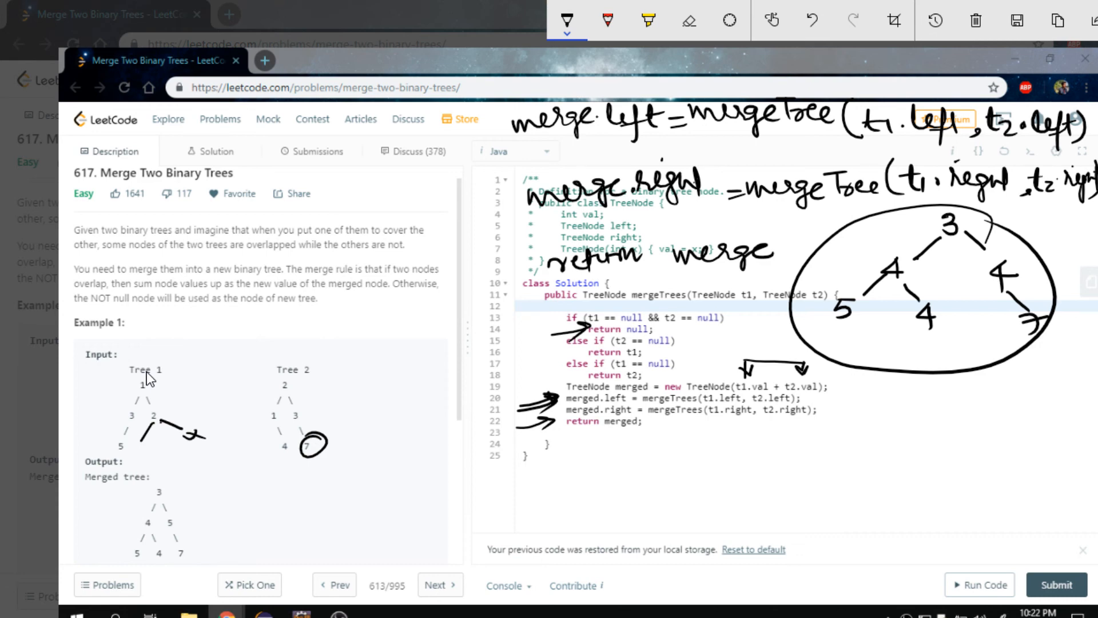
{"action": "left_click_drag", "start_coordinate": [574, 454], "coordinate": [648, 442]}
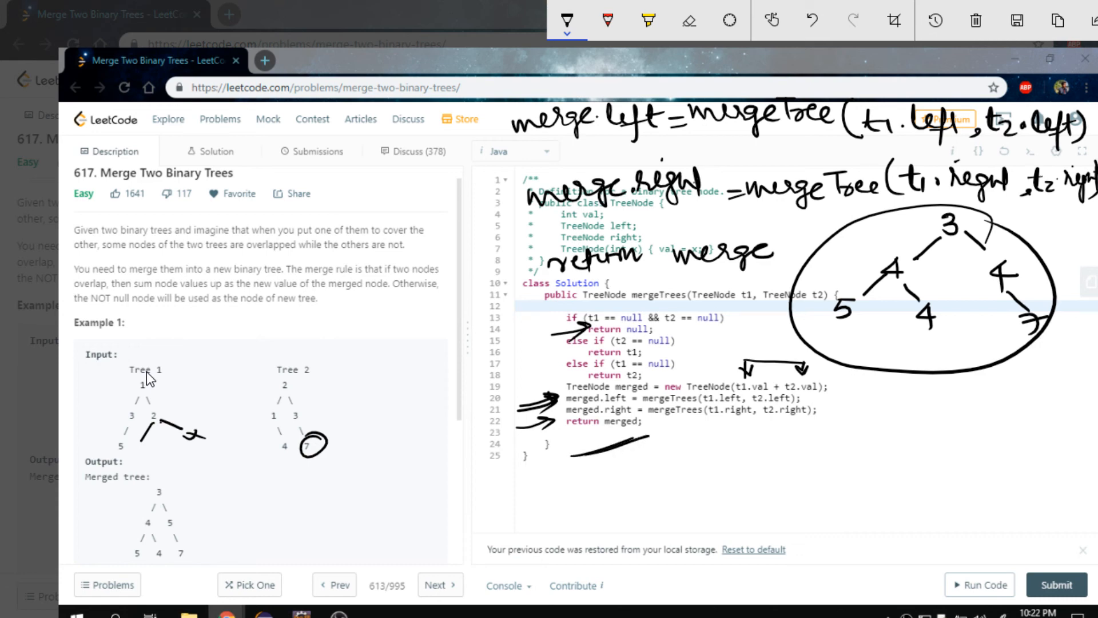